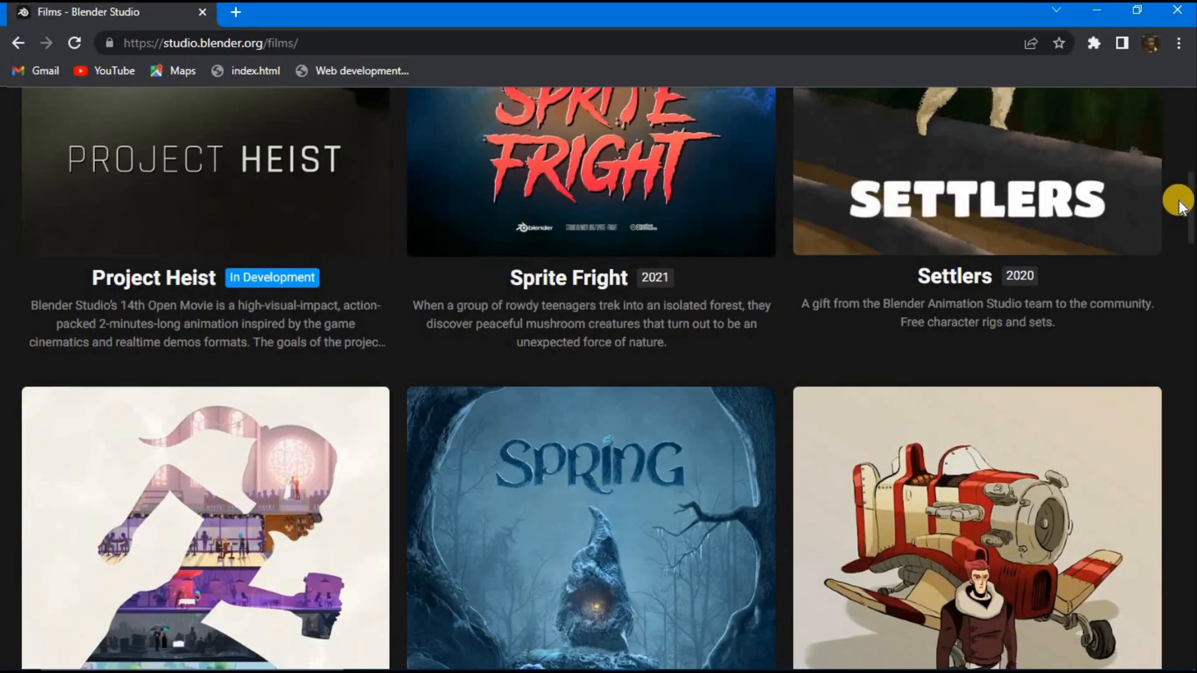
- Scroll through the Blender Studio films catalogue at studio.blender.org/films
scroll("down", 3)
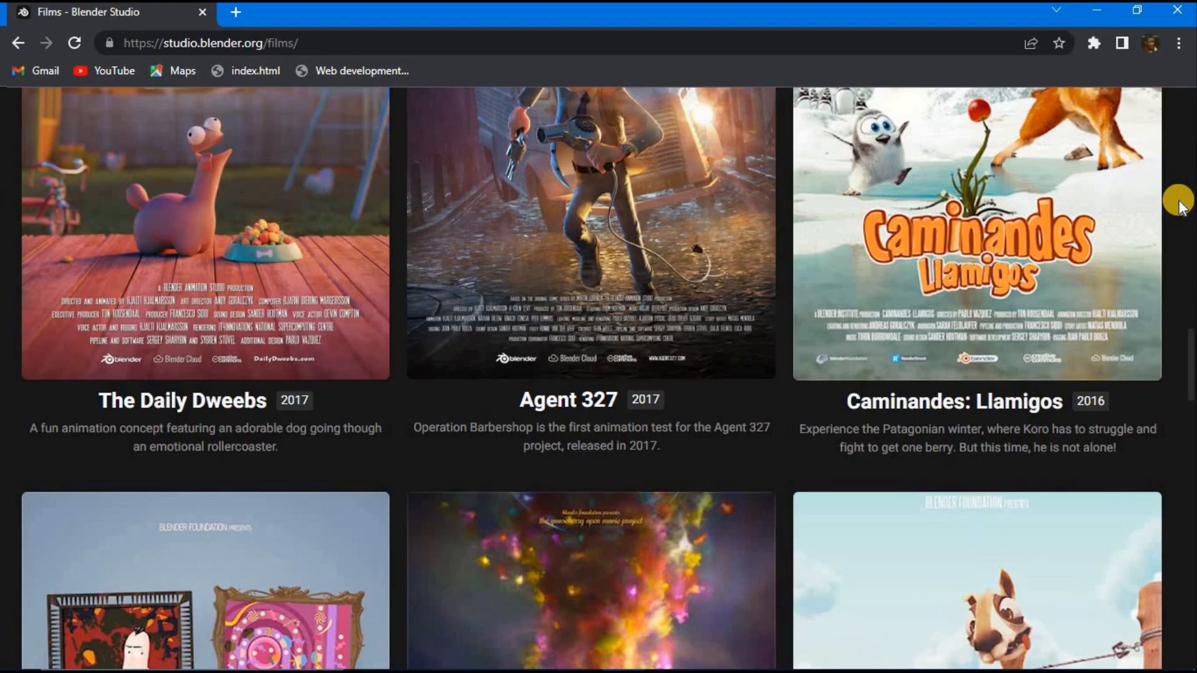
scroll("down", 3)
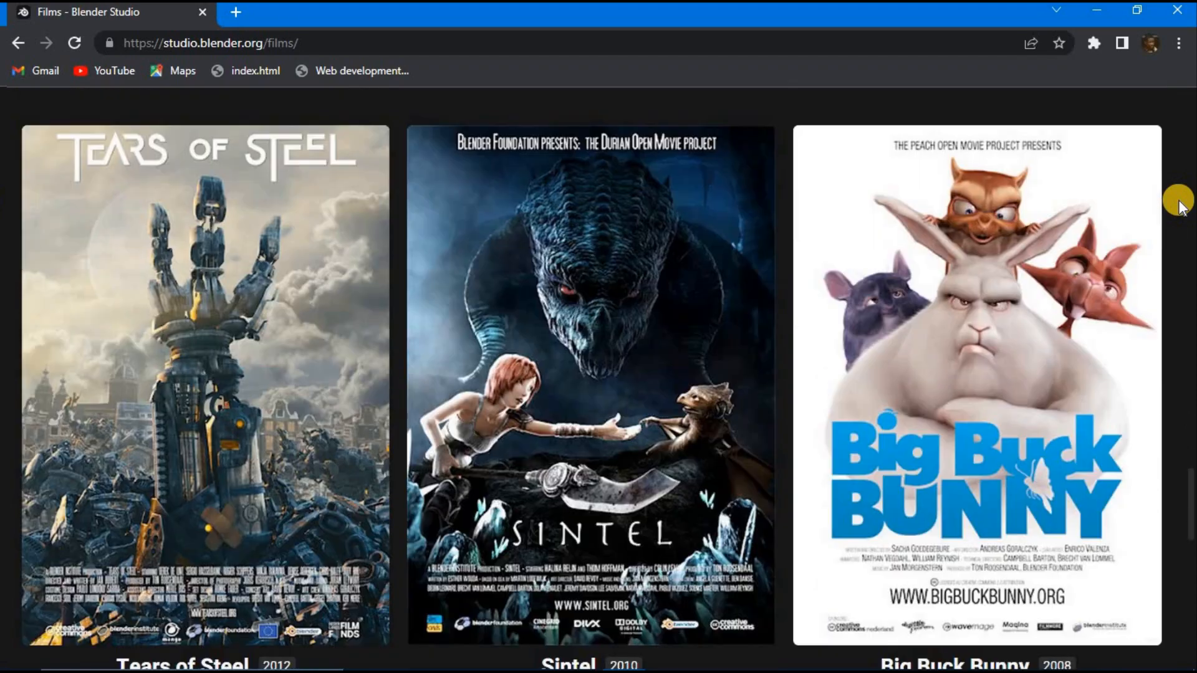
scroll("down", 3)
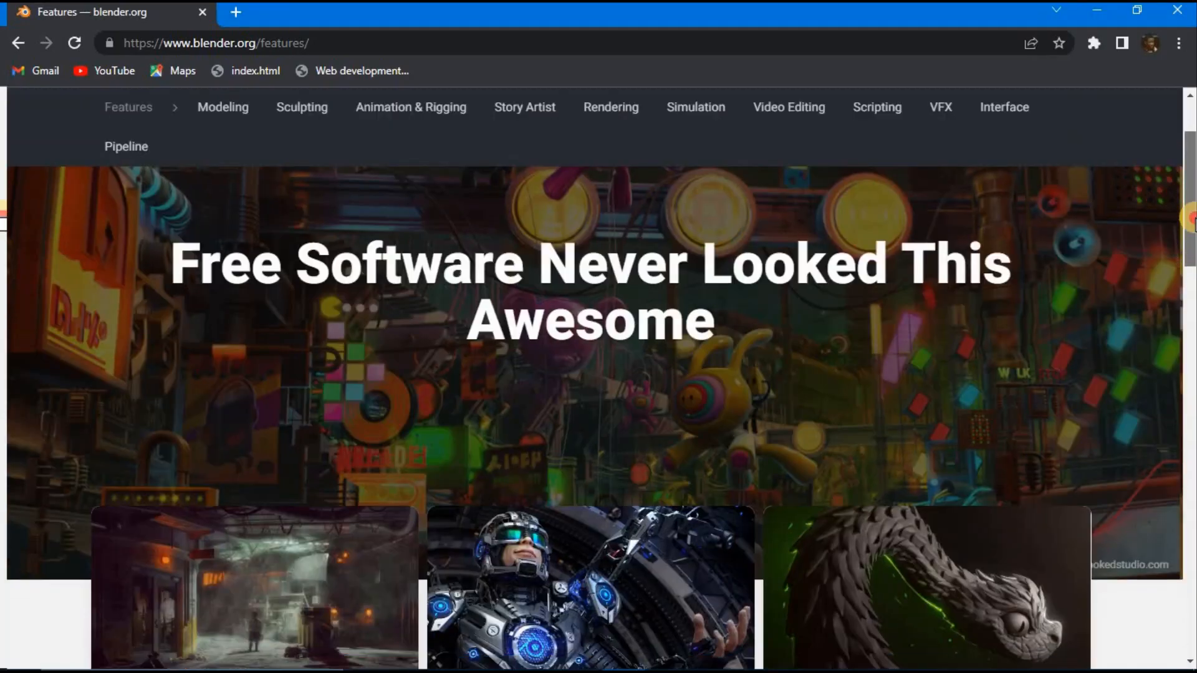
- Scroll down blender.org/features through feature cards such as Simulation and Video Editing
scroll("down", 3)
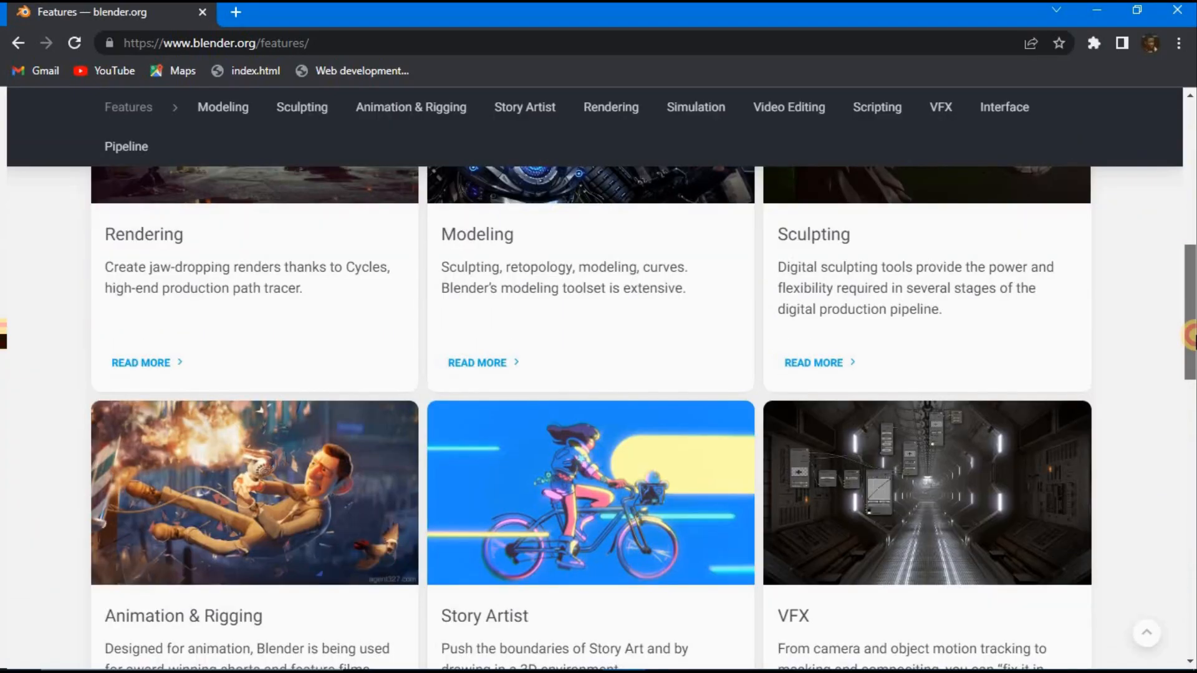
scroll("down", 3)
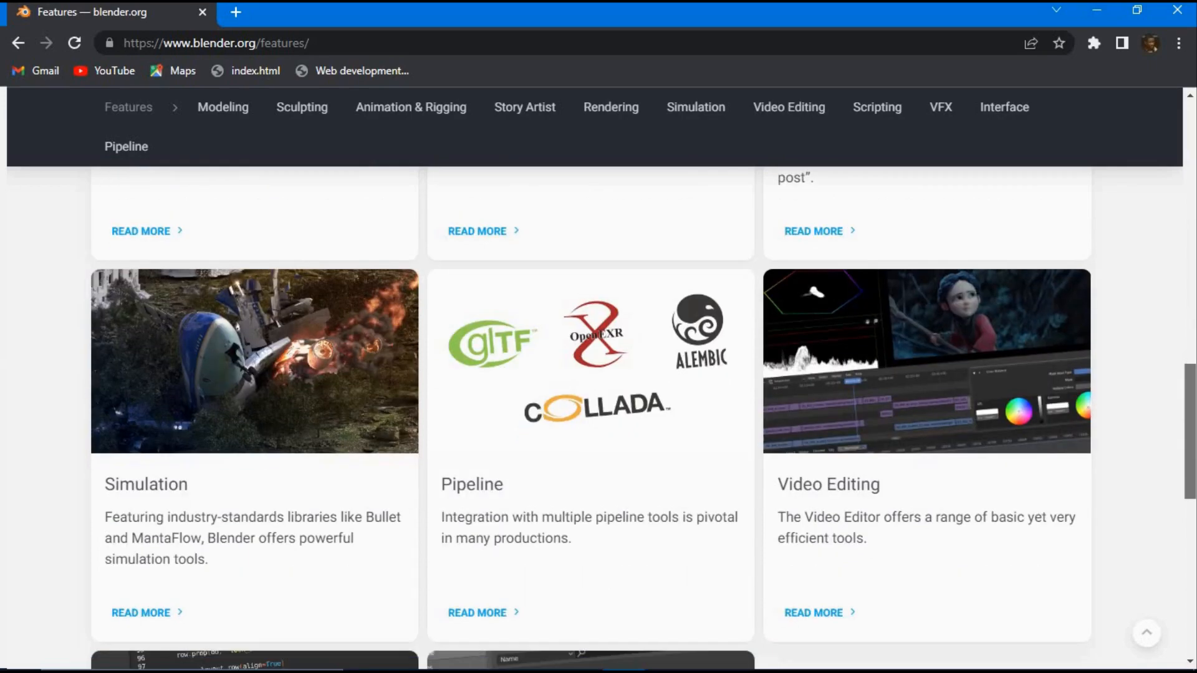
scroll("down", 3)
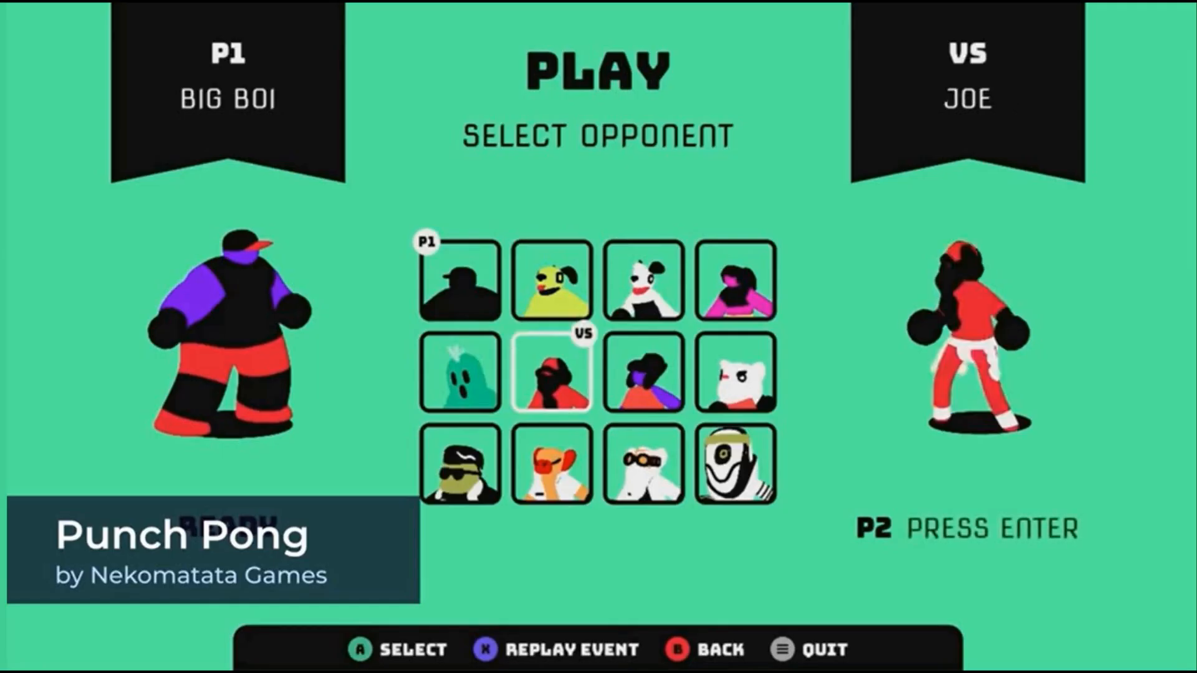
- Open Godot's download page and scroll to the Windows Standard and Mono 3.4.4 builds
left_click(551, 372)
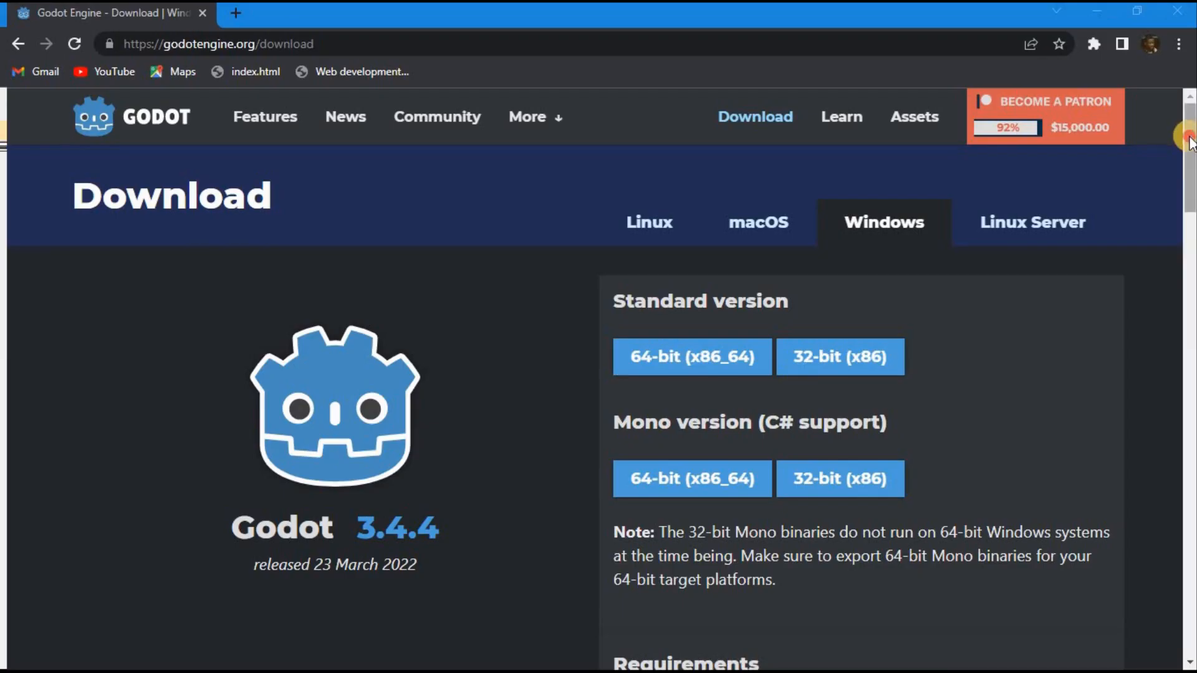
scroll("down", 3)
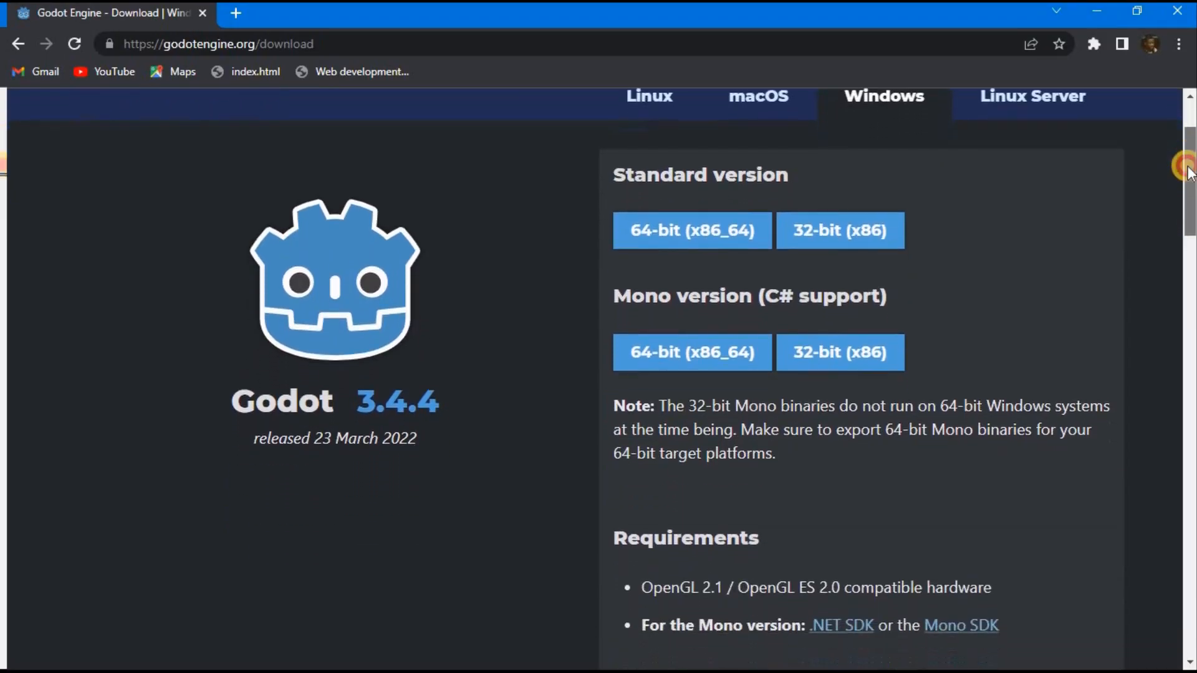
scroll("down", 3)
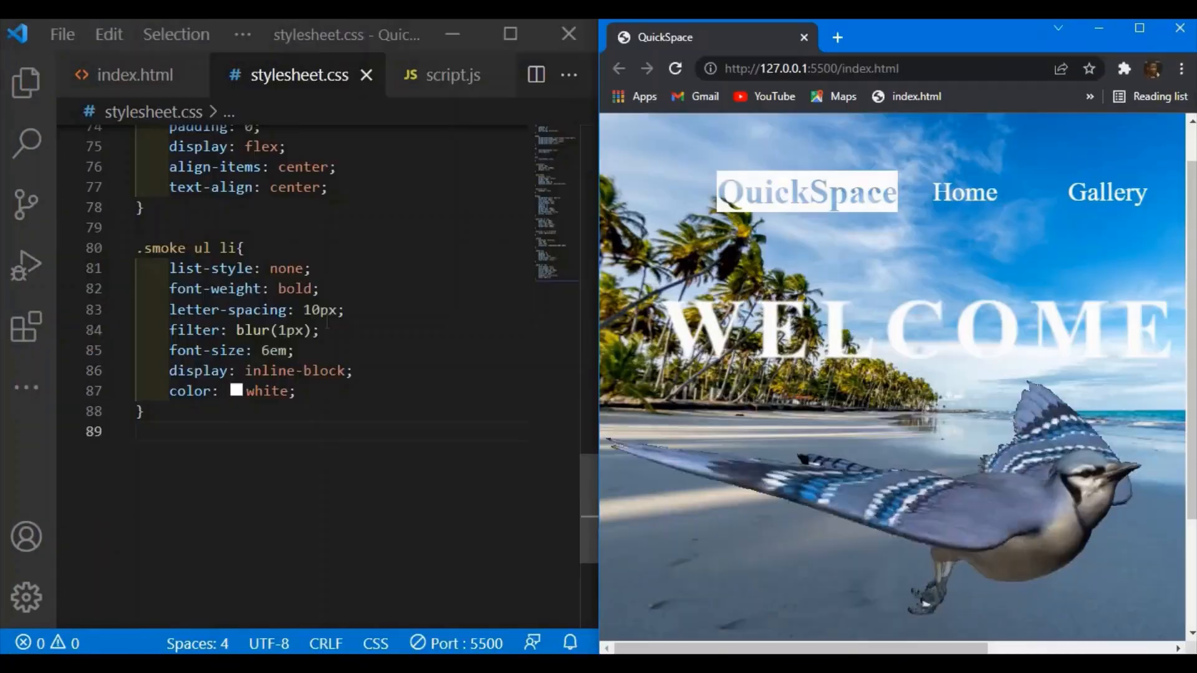
type("width: 80%;")
type("flex-direction: ;")
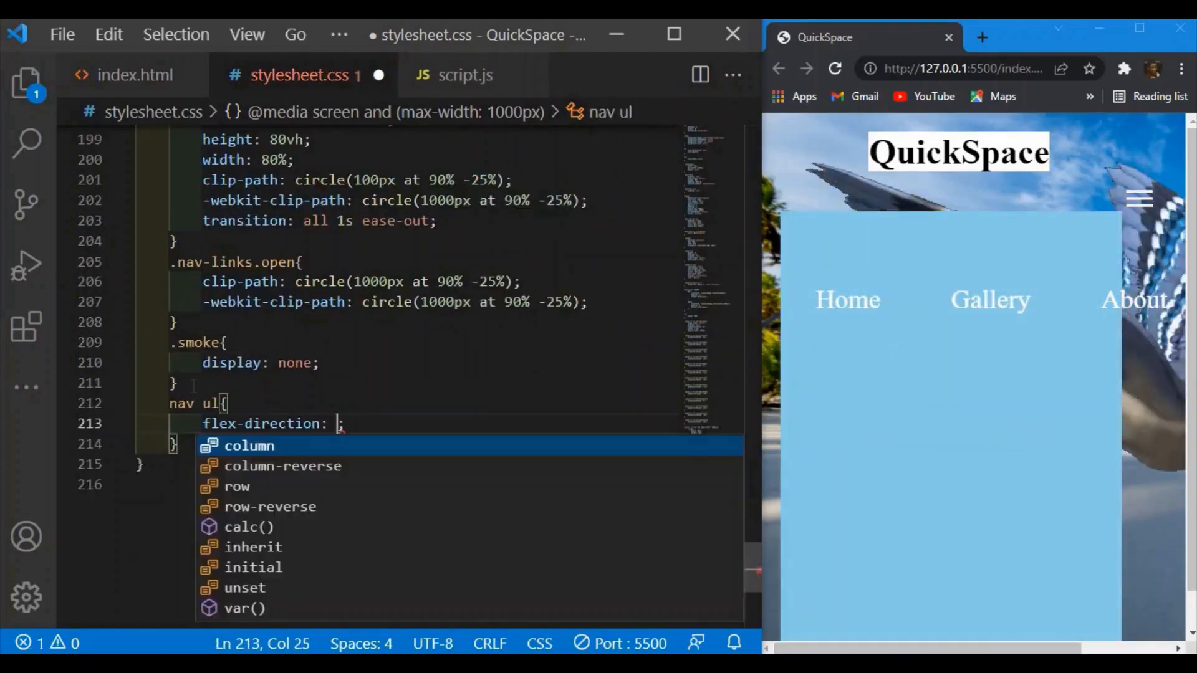
left_click(453, 74)
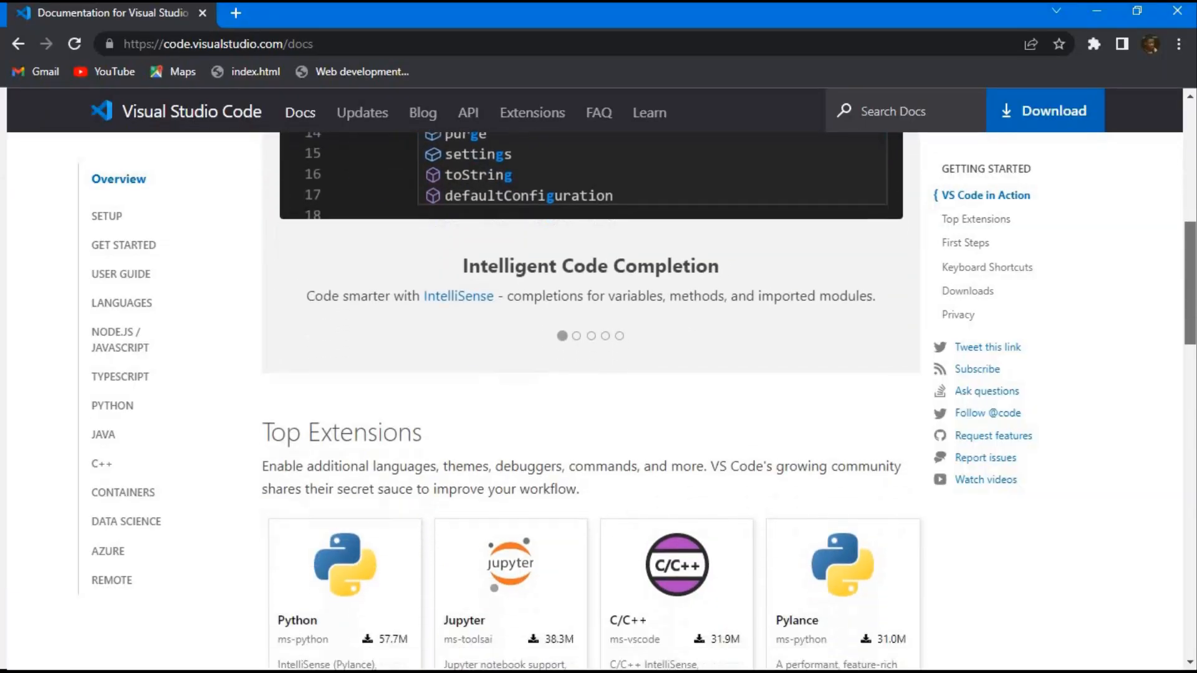
- Scroll the VS Code docs past Top Extensions to the Downloads and Privacy sections
scroll("down", 3)
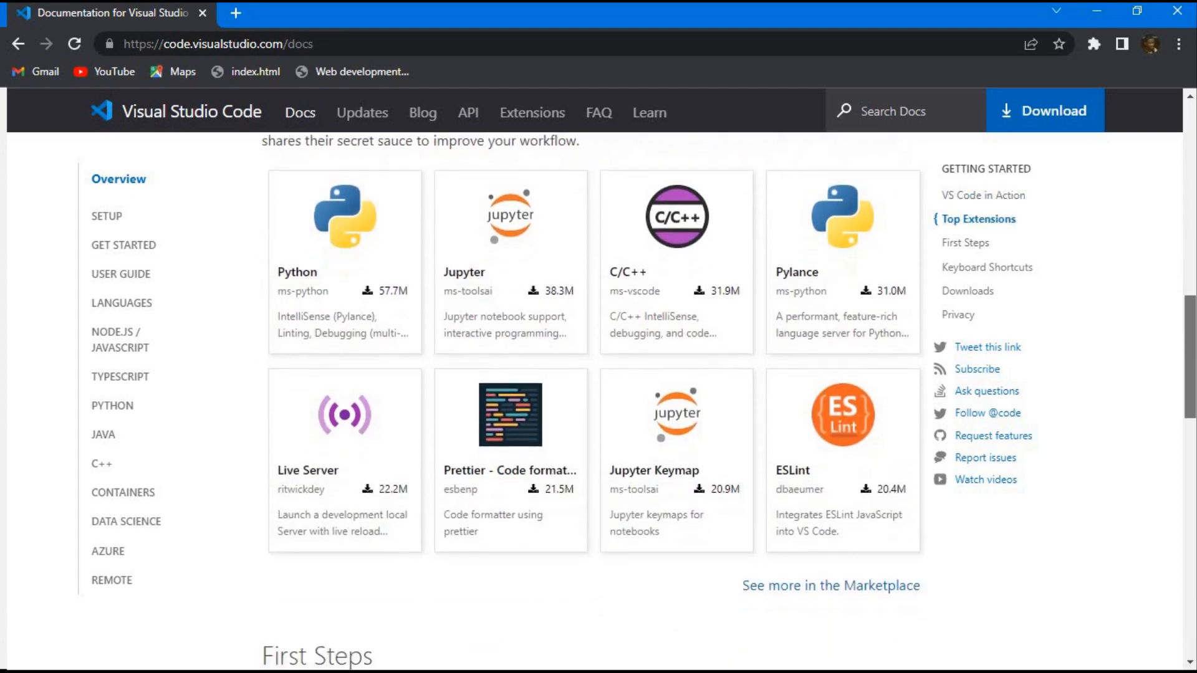
scroll("down", 3)
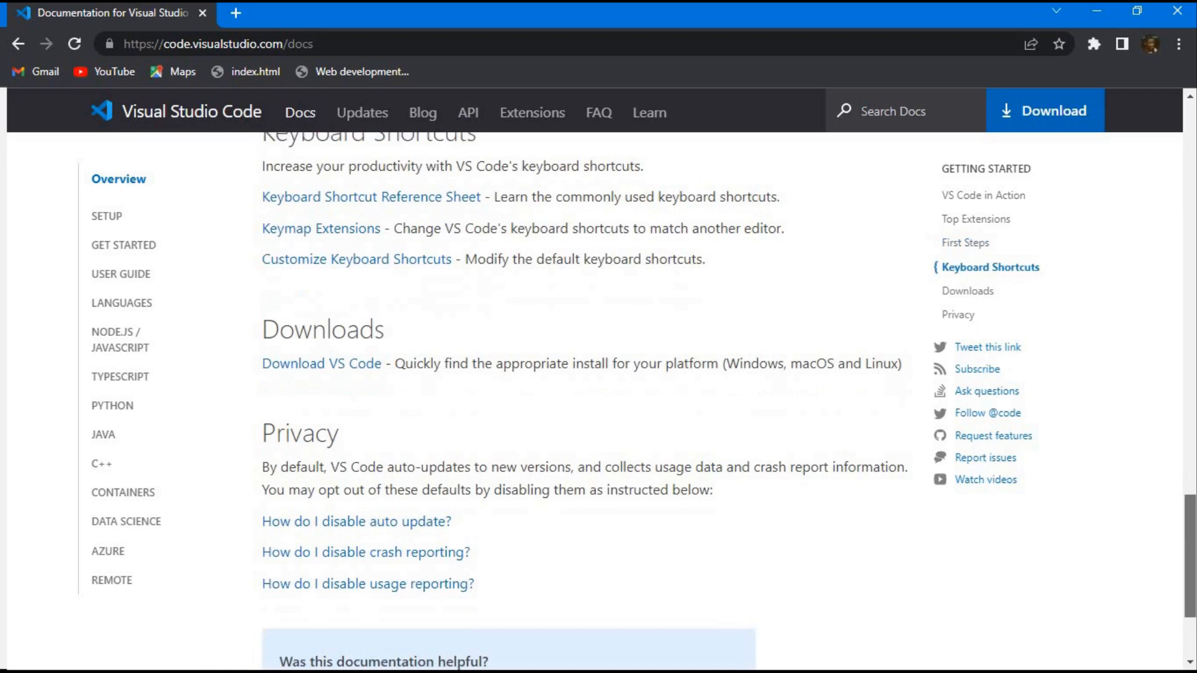
scroll("down", 3)
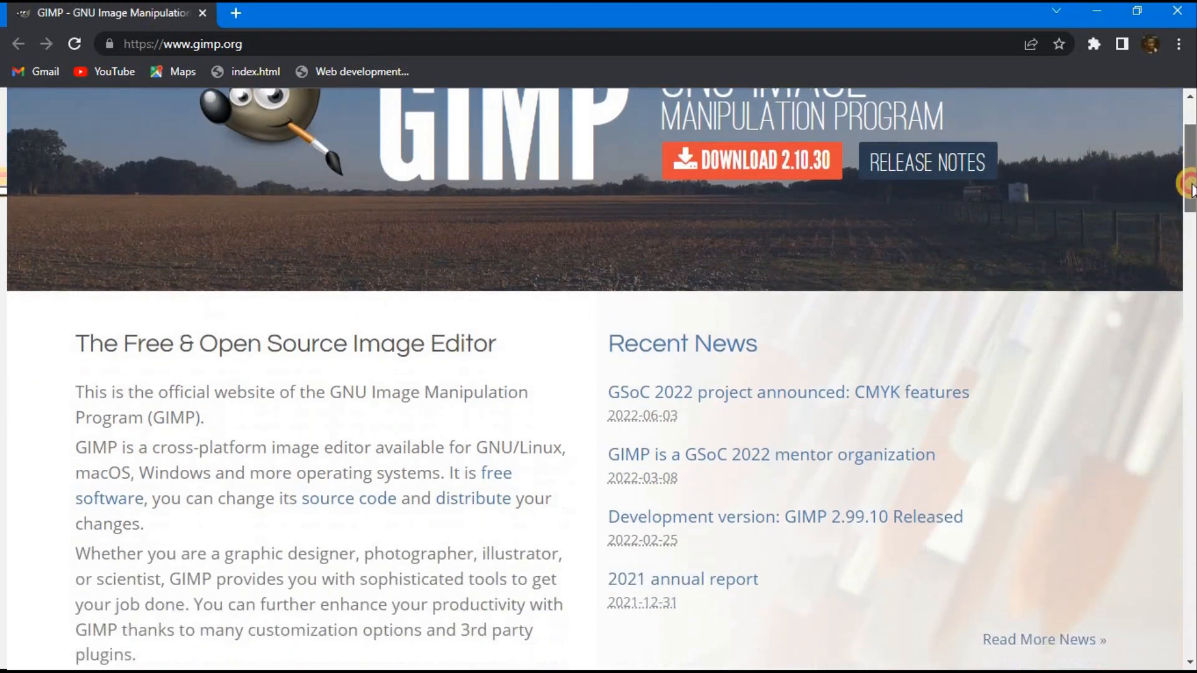
- Scroll down gimp.org to the footer and open the GIMP downloads page
scroll("down", 3)
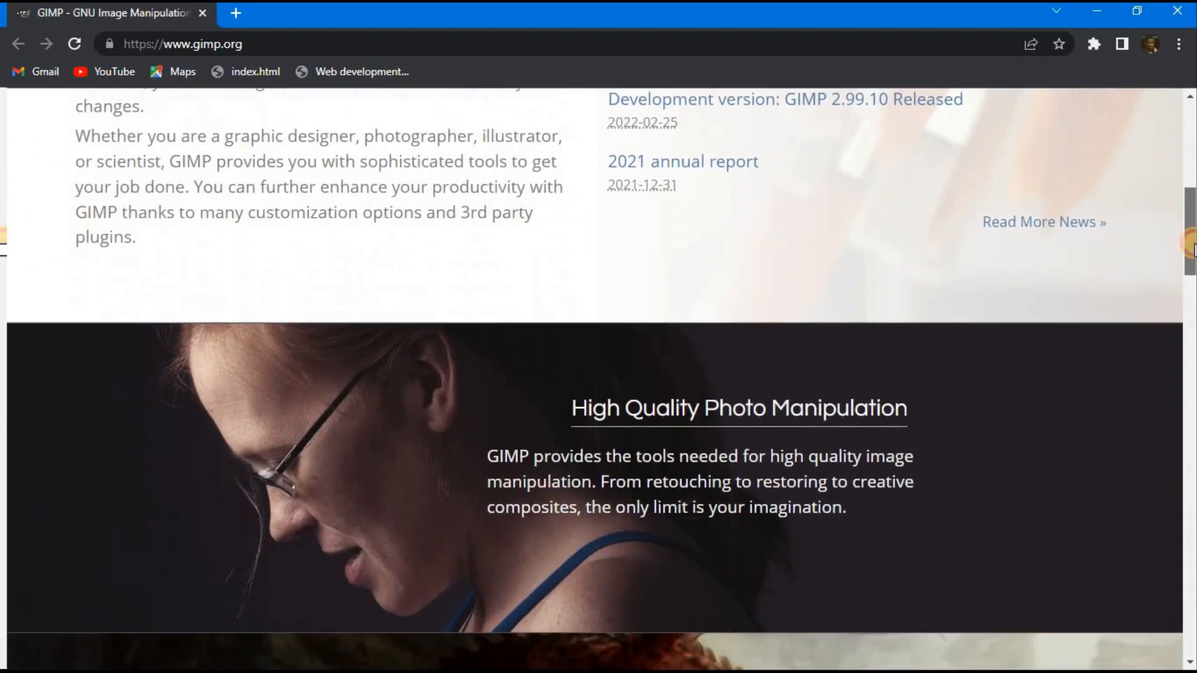
scroll("down", 3)
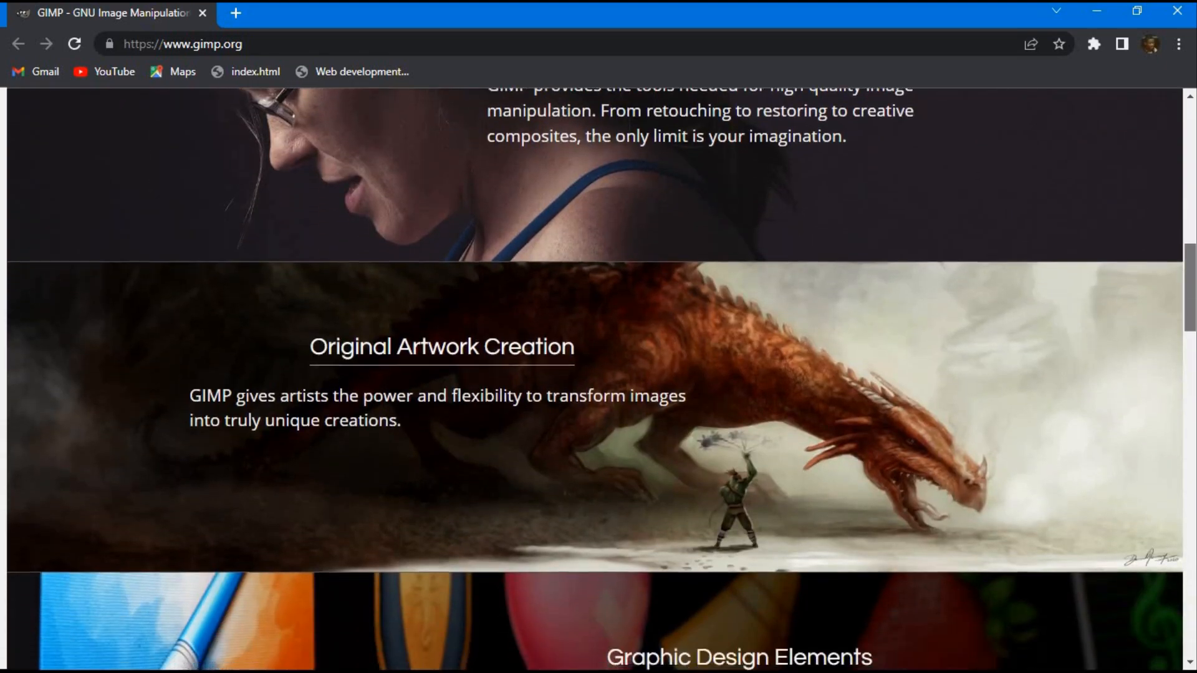
scroll("down", 3)
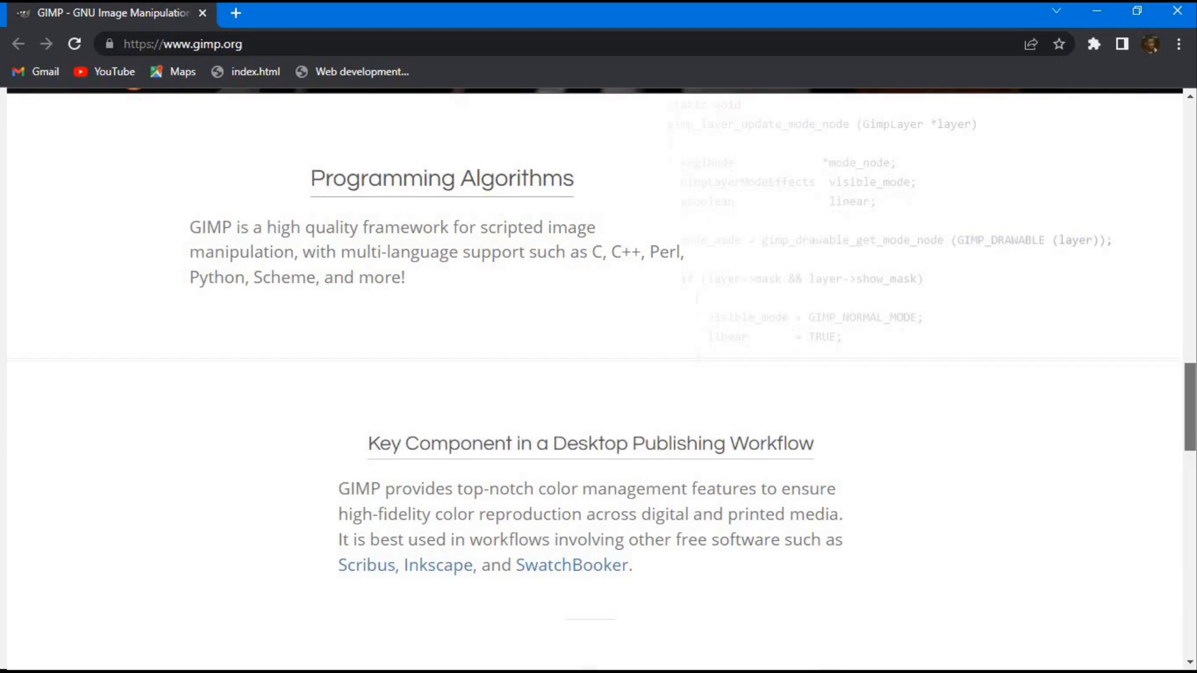
scroll("down", 3)
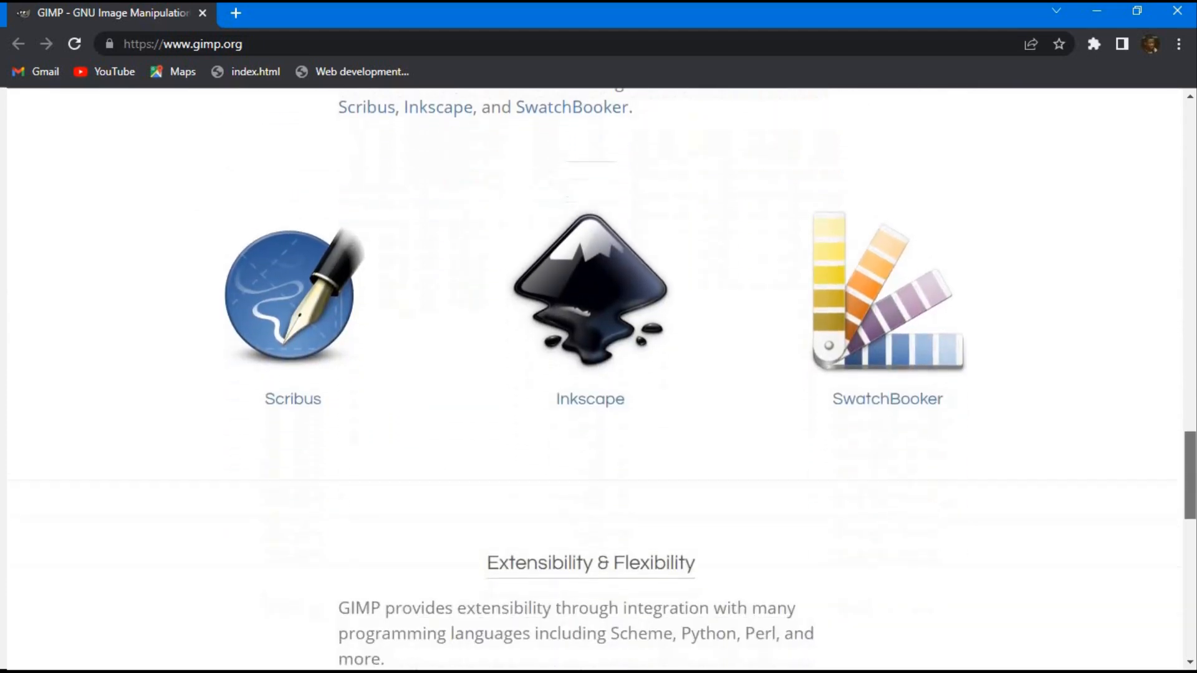
scroll("down", 3)
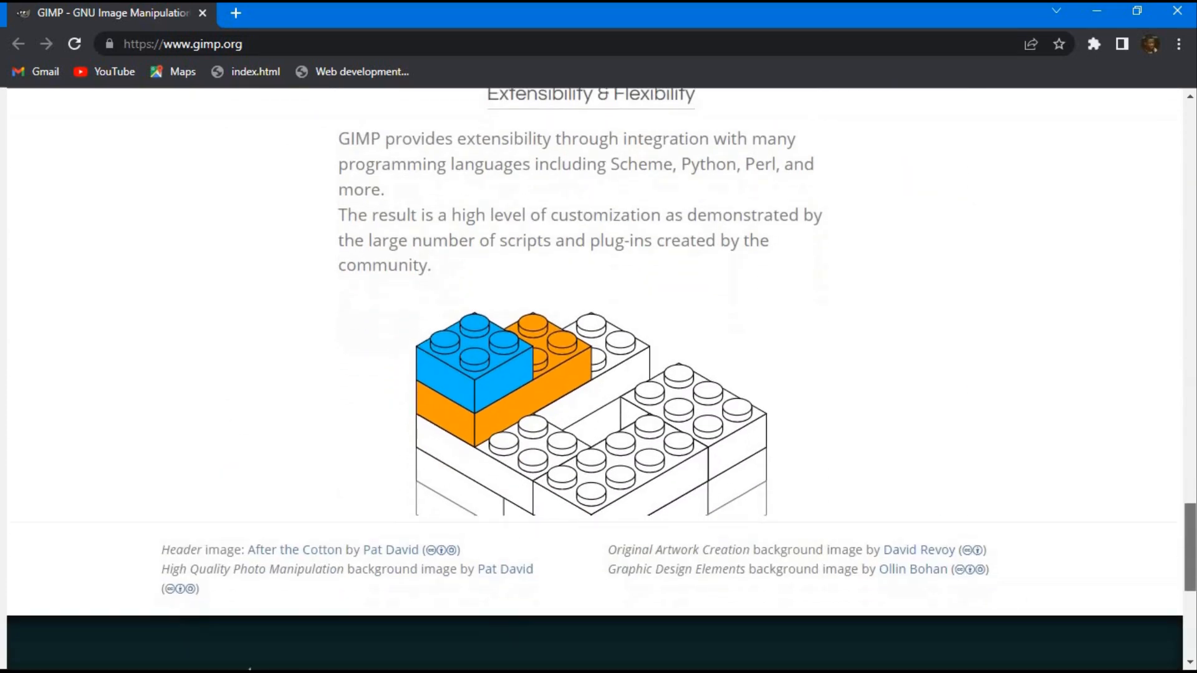
scroll("down", 3)
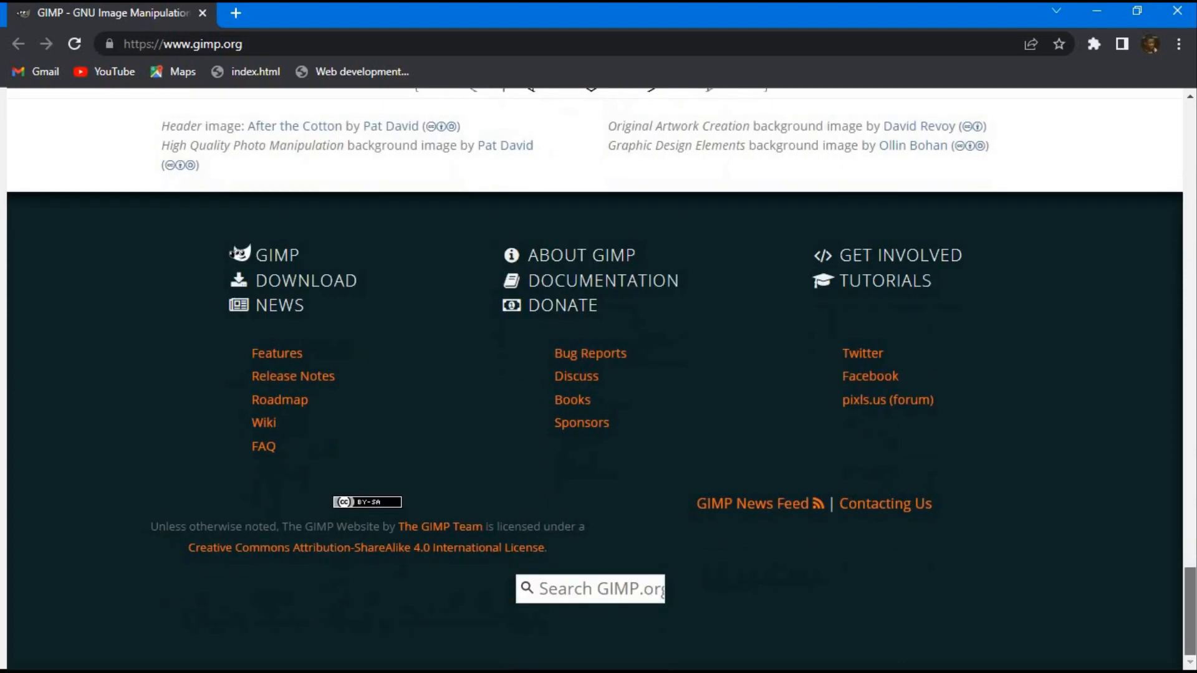
left_click(306, 279)
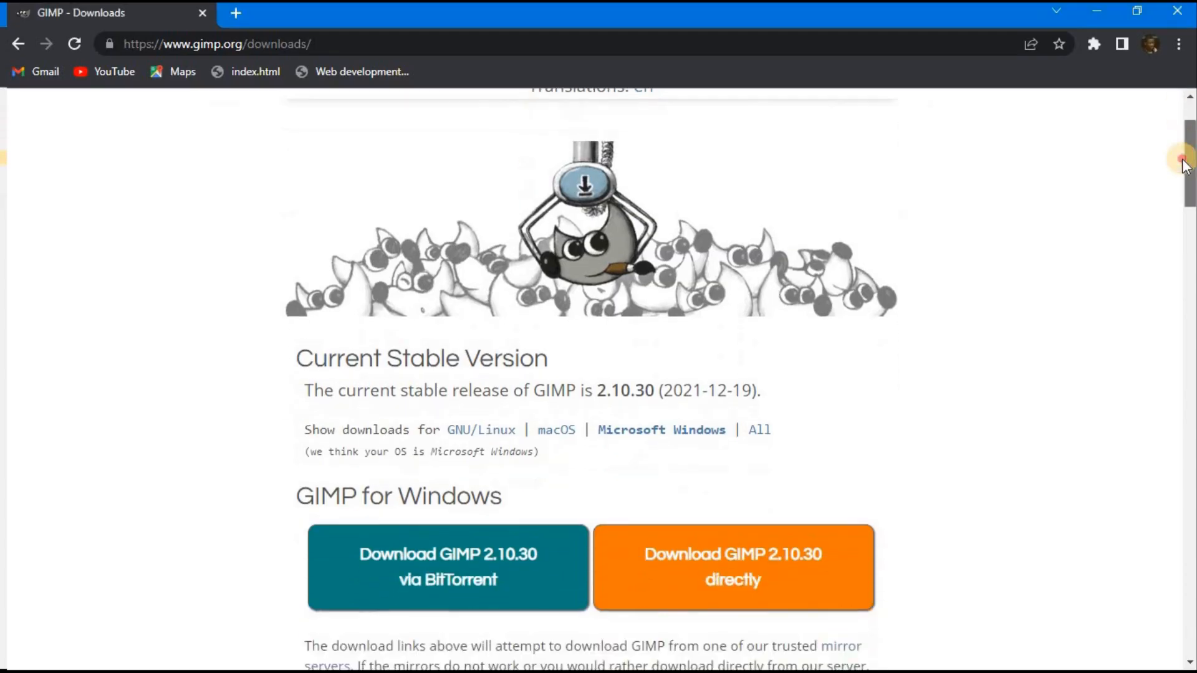
- Browse the GIMP downloads page and the Digital B&W Conversion tutorial
scroll("down", 3)
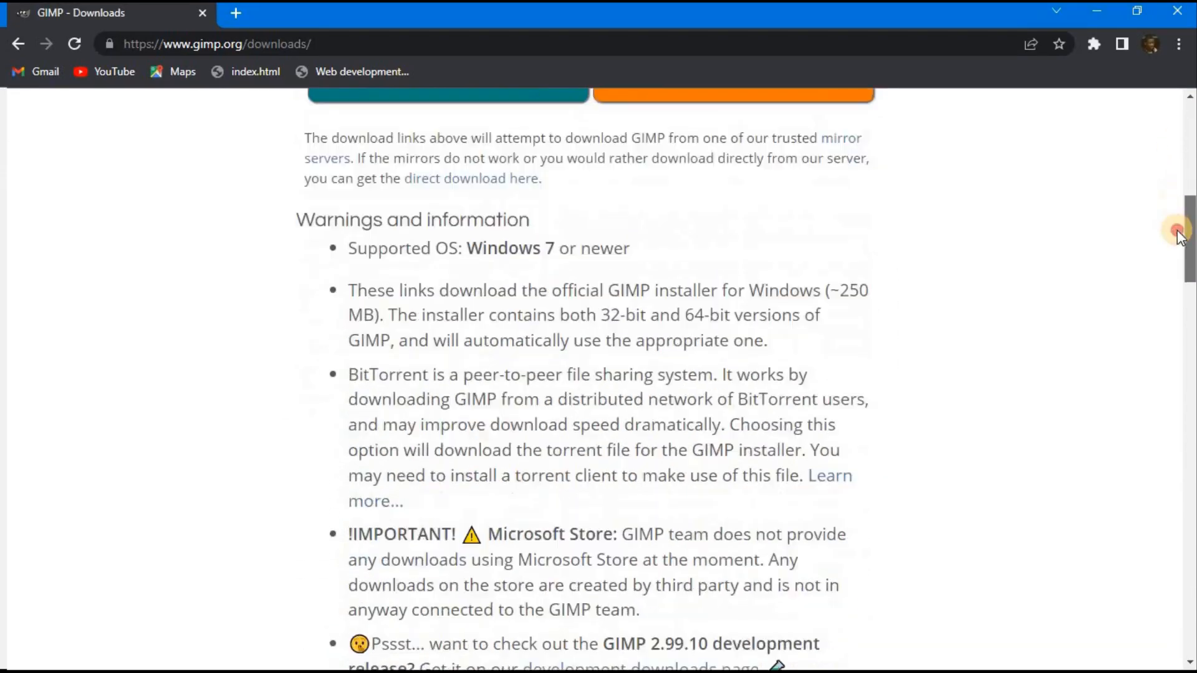
scroll("down", 3)
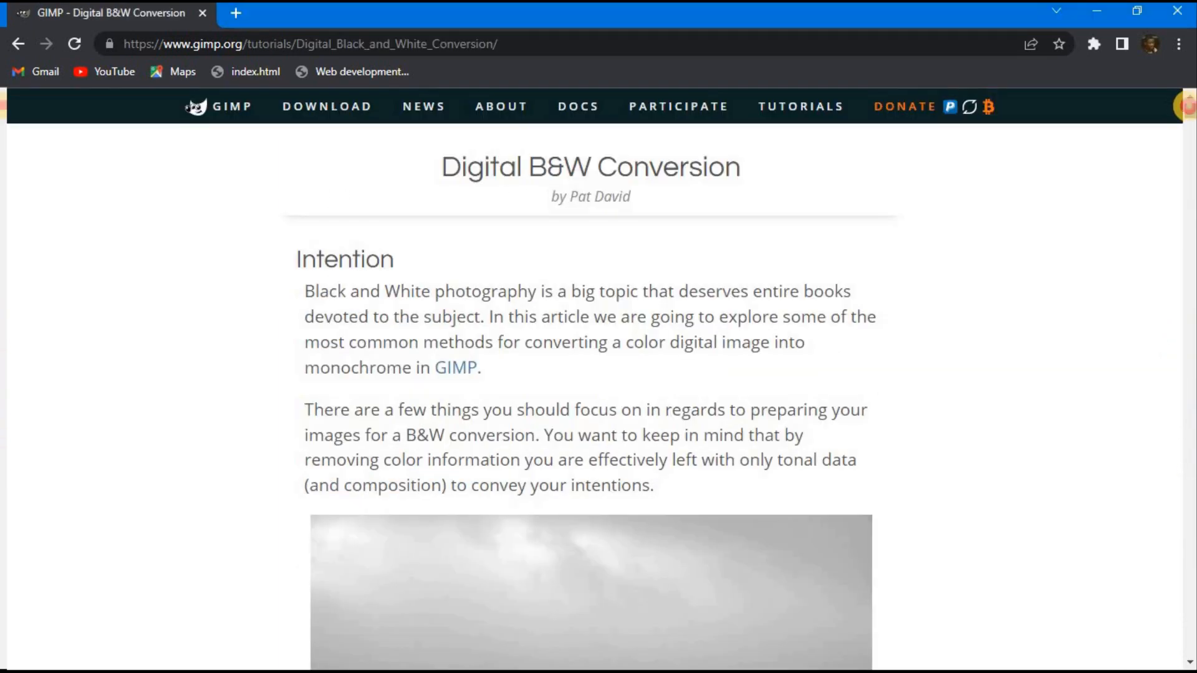
scroll("down", 3)
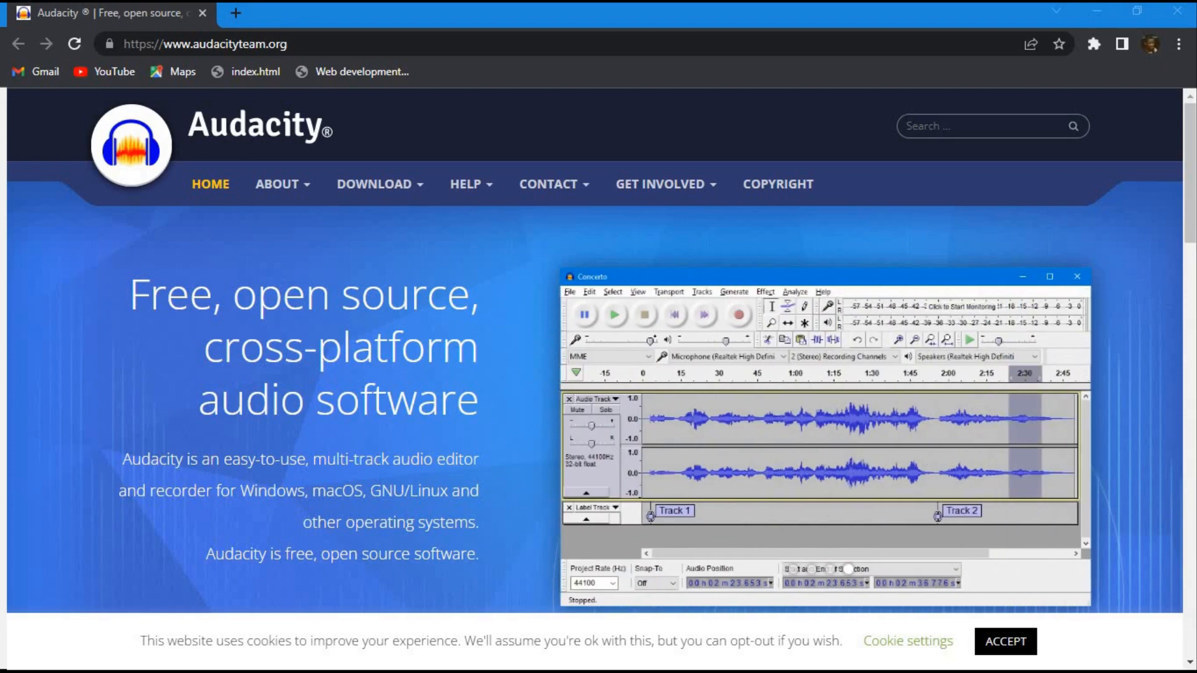
- Browse the Audacity homepage posts and the Audacity Waveform manual page
scroll("down", 3)
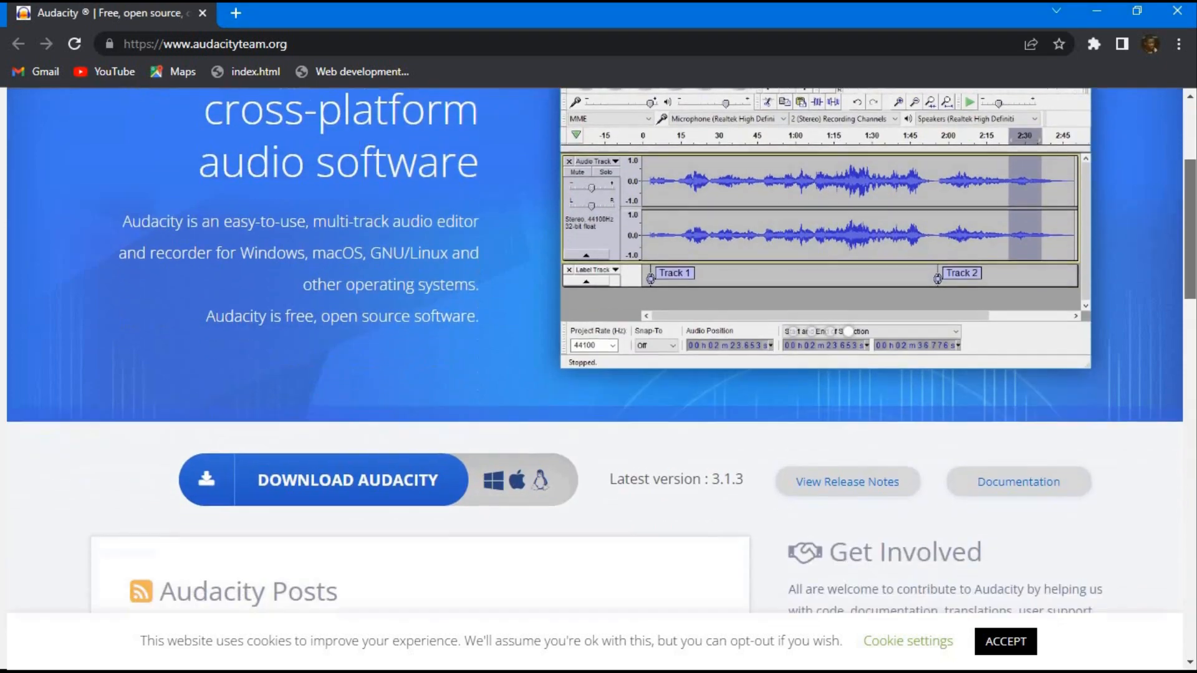
scroll("down", 3)
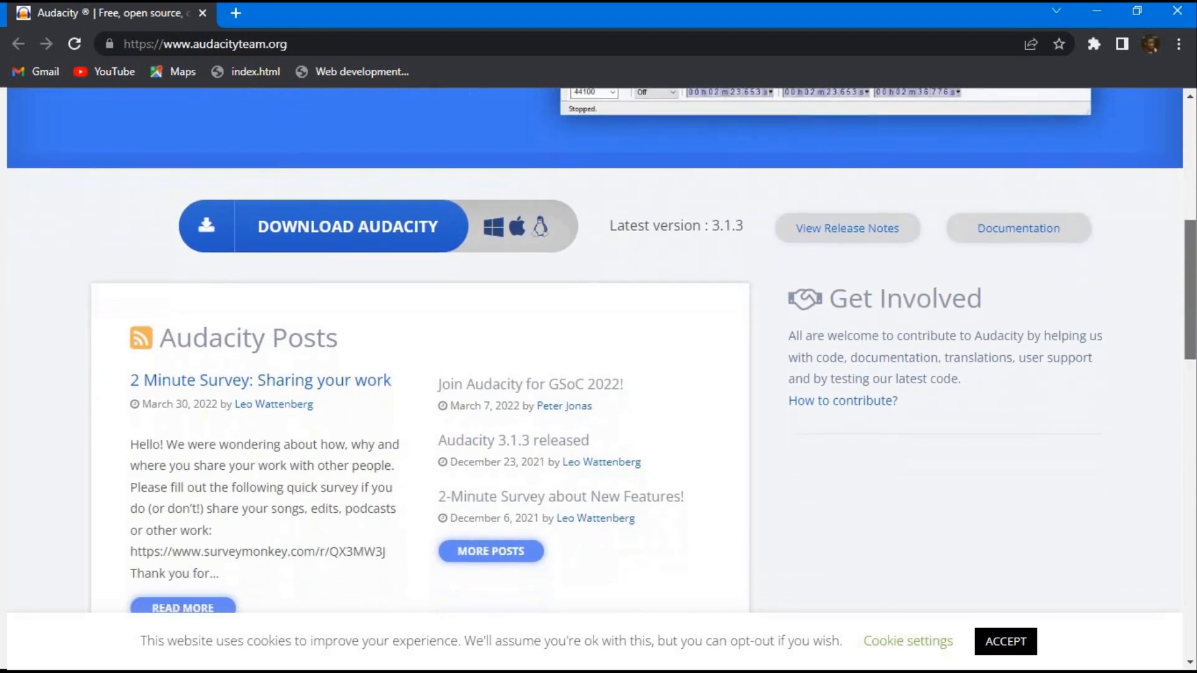
scroll("down", 3)
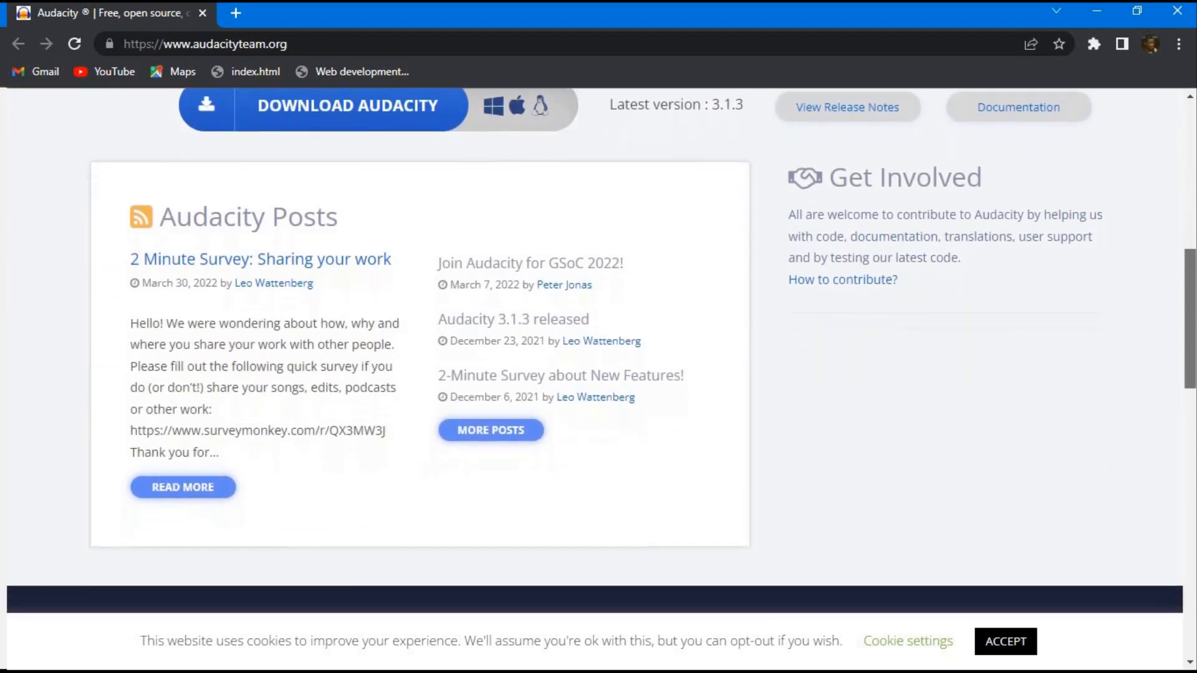
scroll("down", 3)
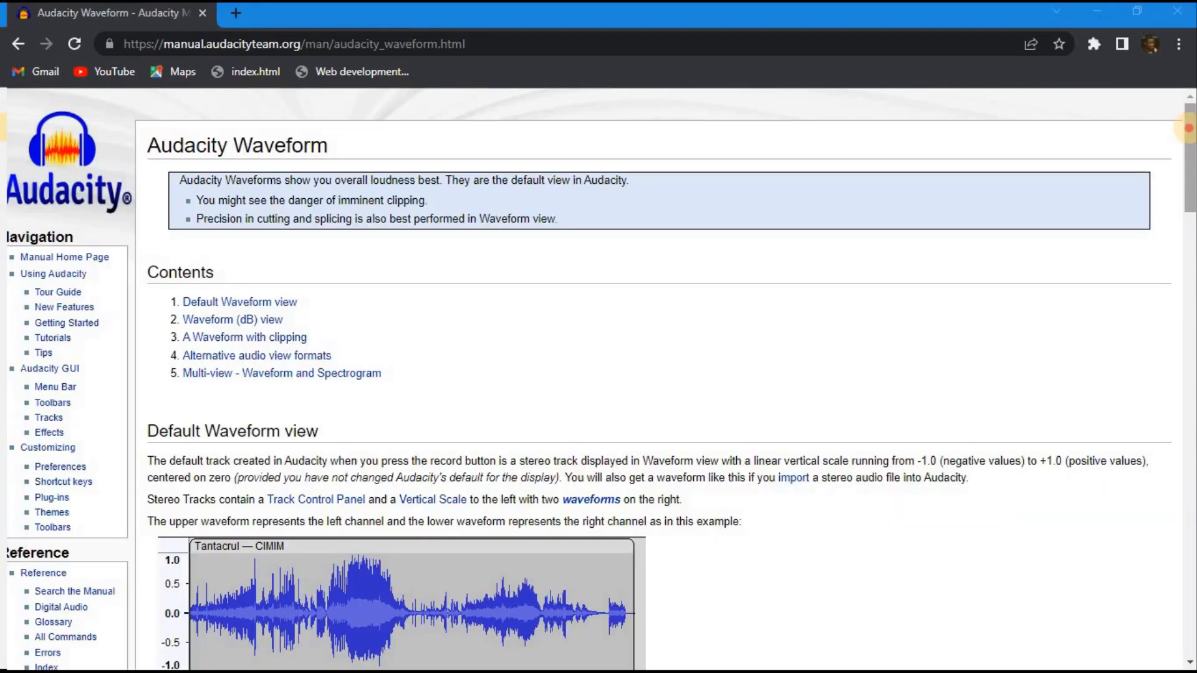
scroll("down", 3)
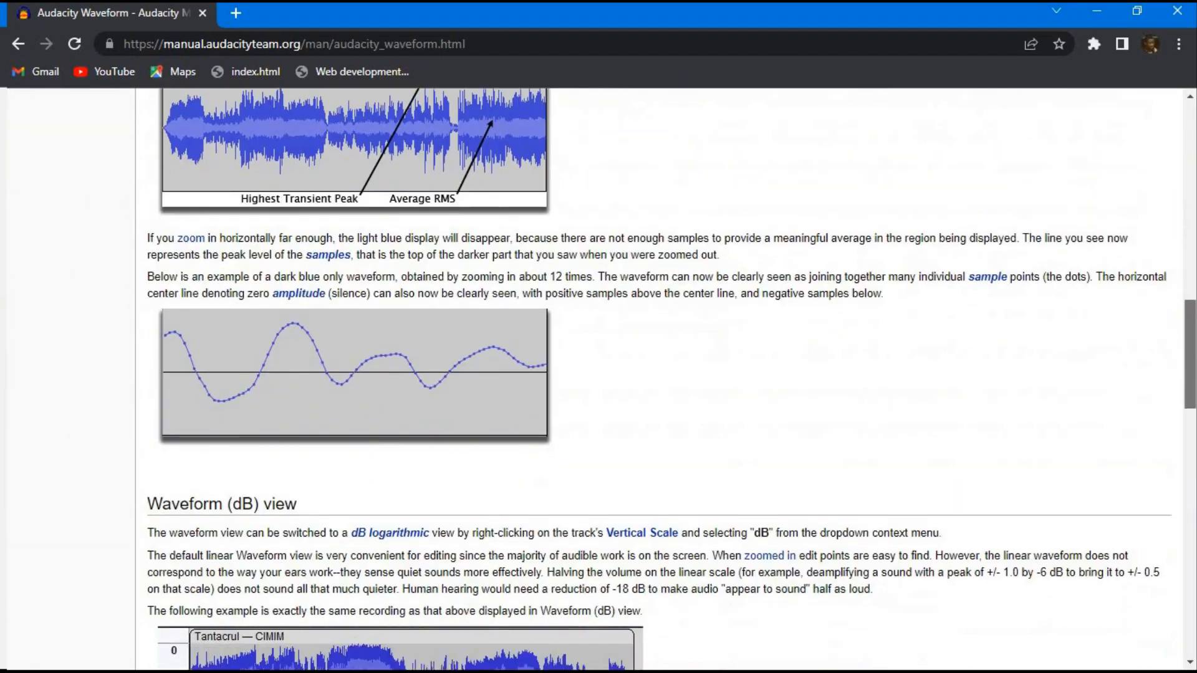
scroll("down", 3)
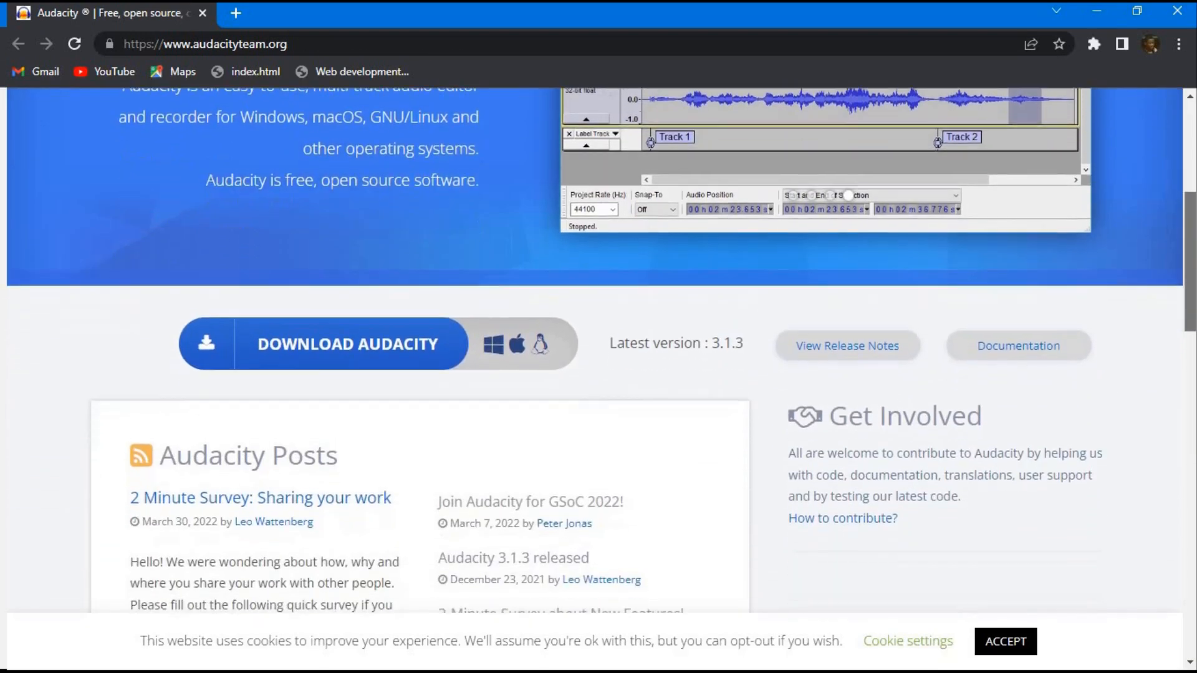
scroll("down", 3)
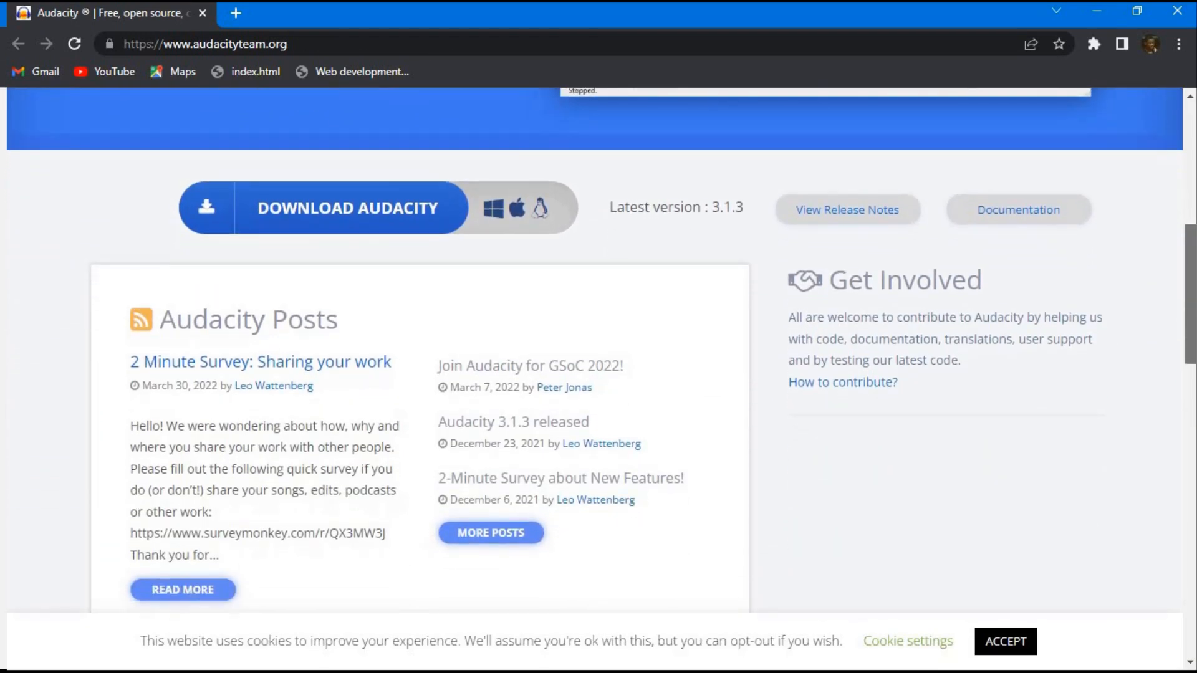
scroll("down", 3)
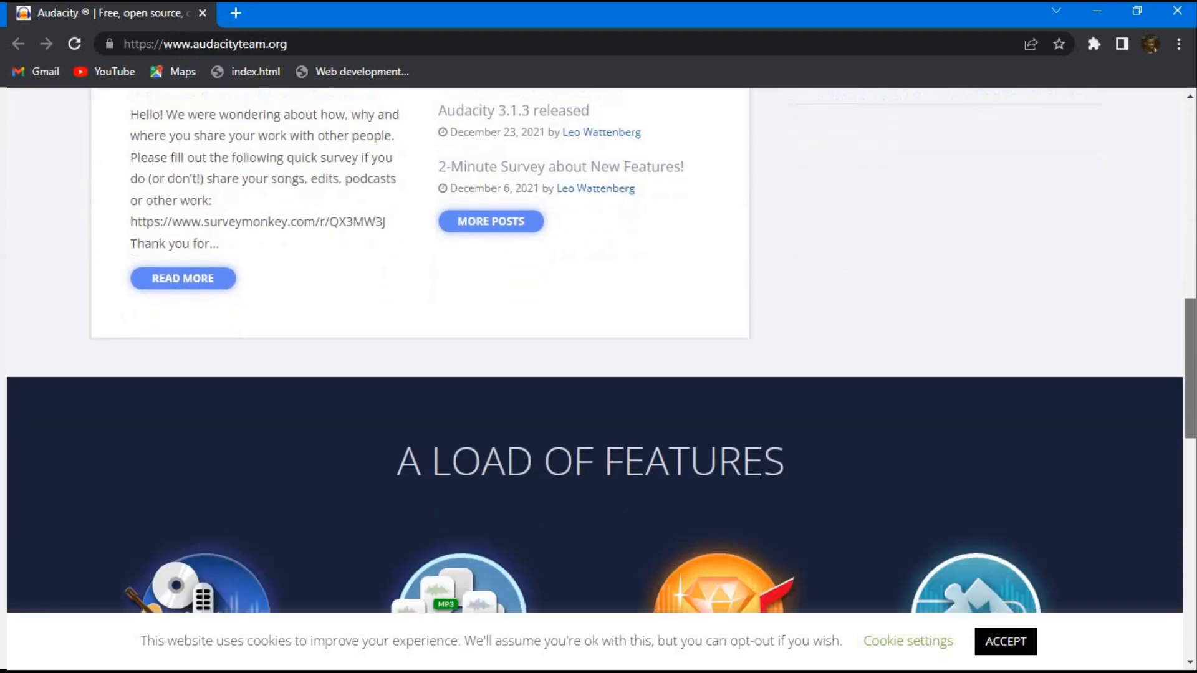
scroll("down", 3)
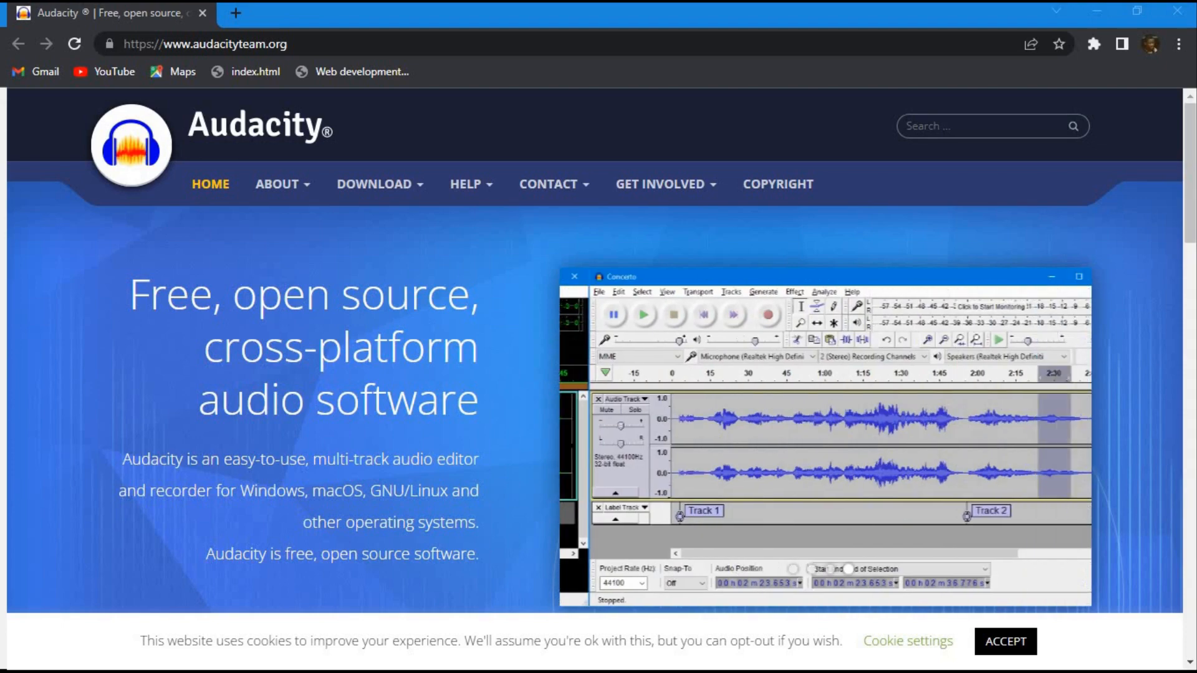
scroll("down", 3)
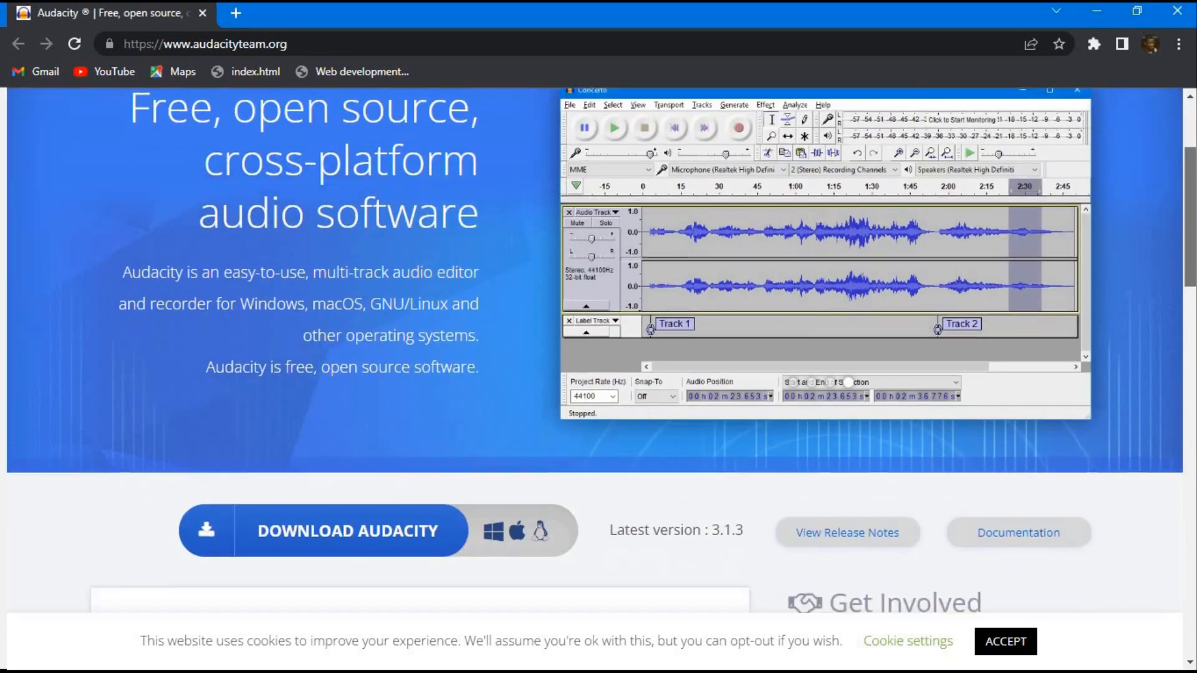
scroll("down", 3)
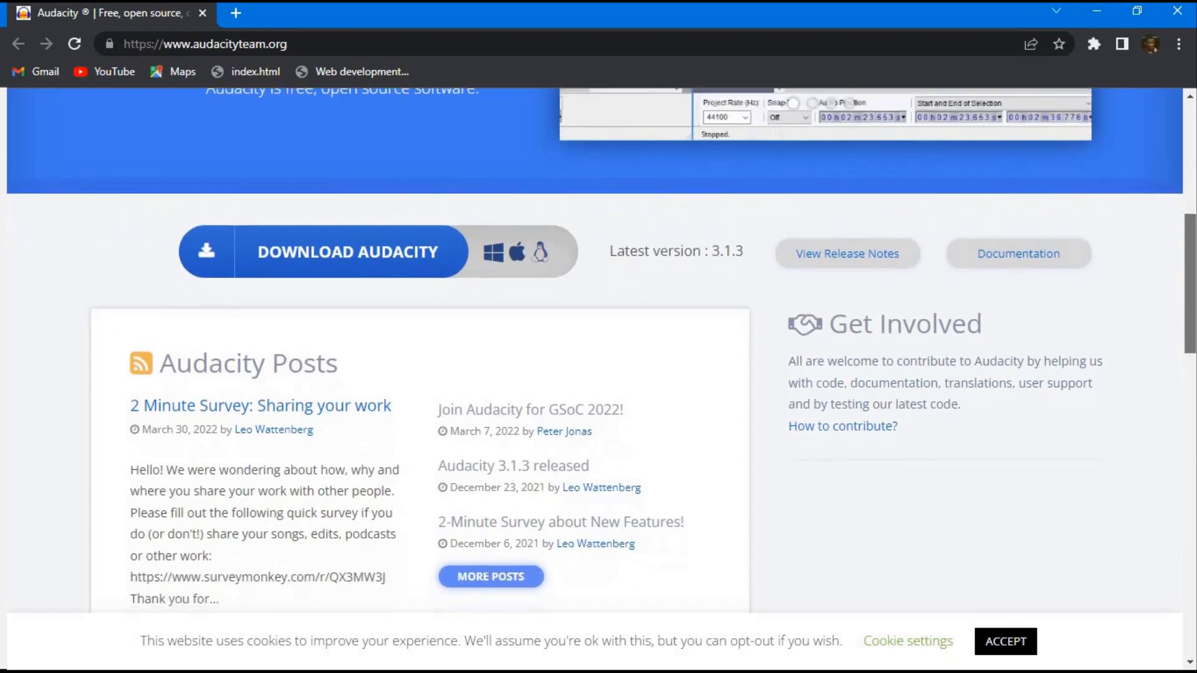
scroll("down", 3)
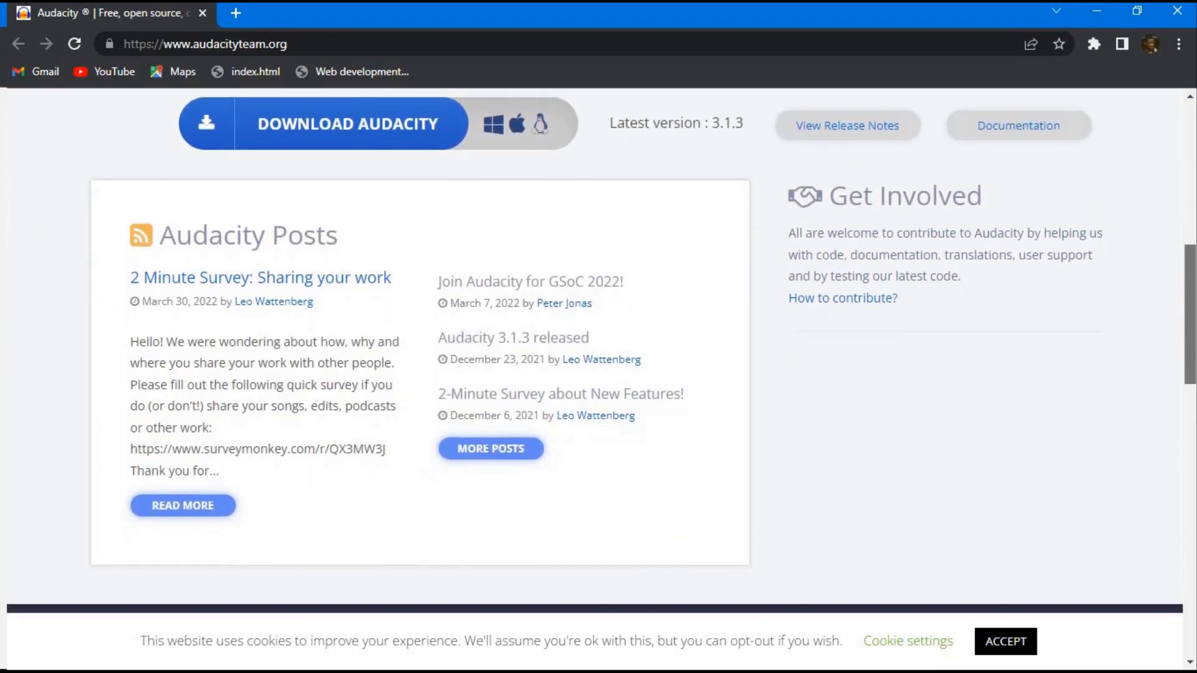
scroll("down", 3)
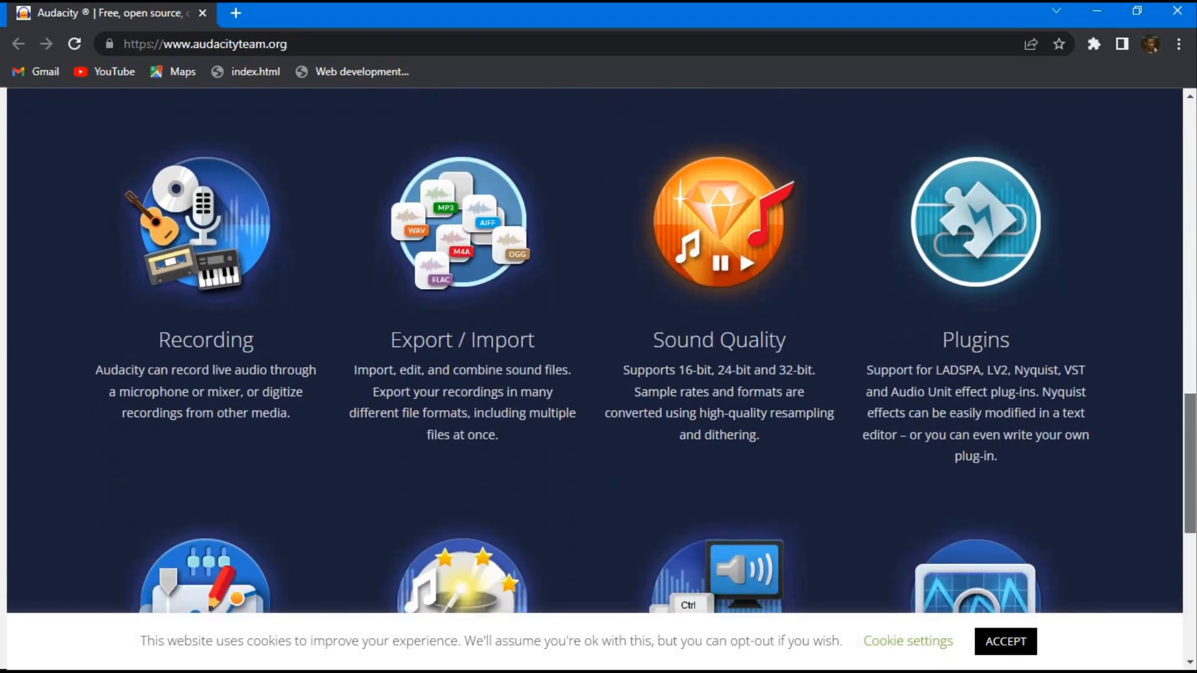
scroll("down", 3)
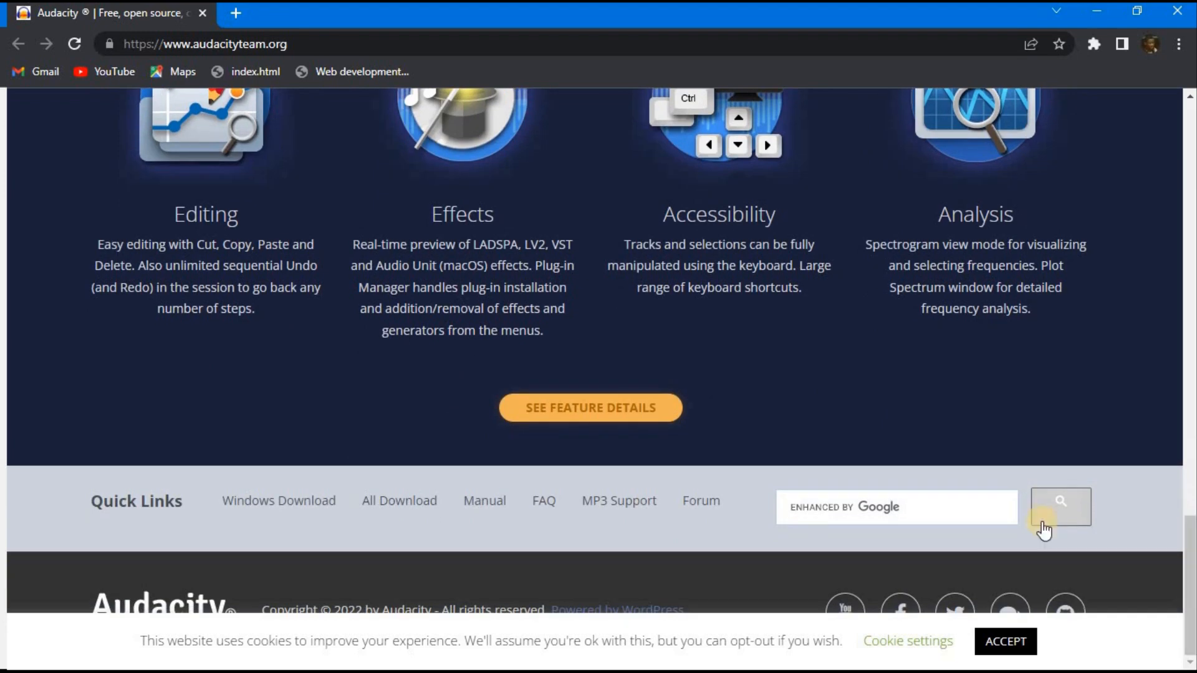